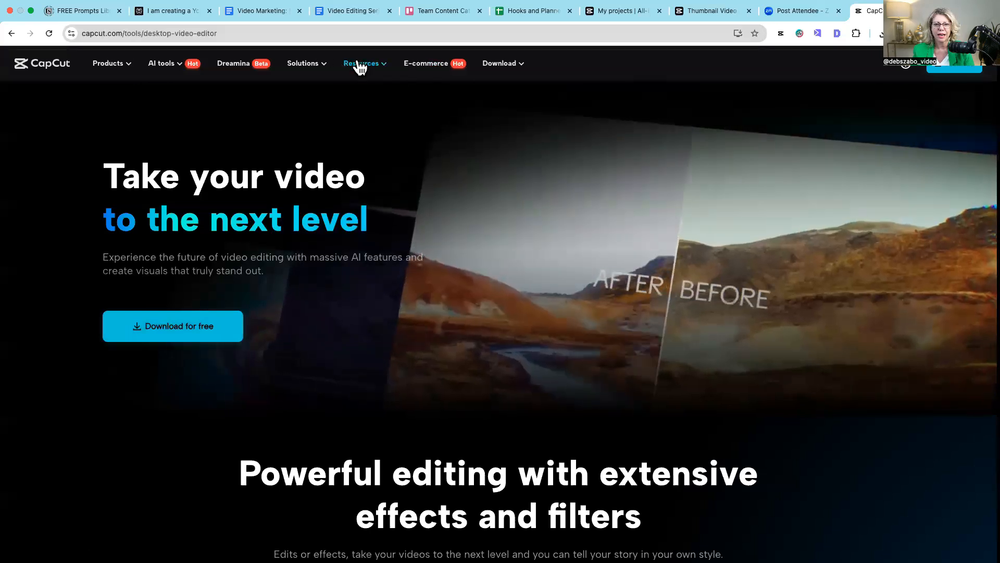
Start the CapCut desktop download for Win/Mac from capcut.com's Download menu
left_click(503, 64)
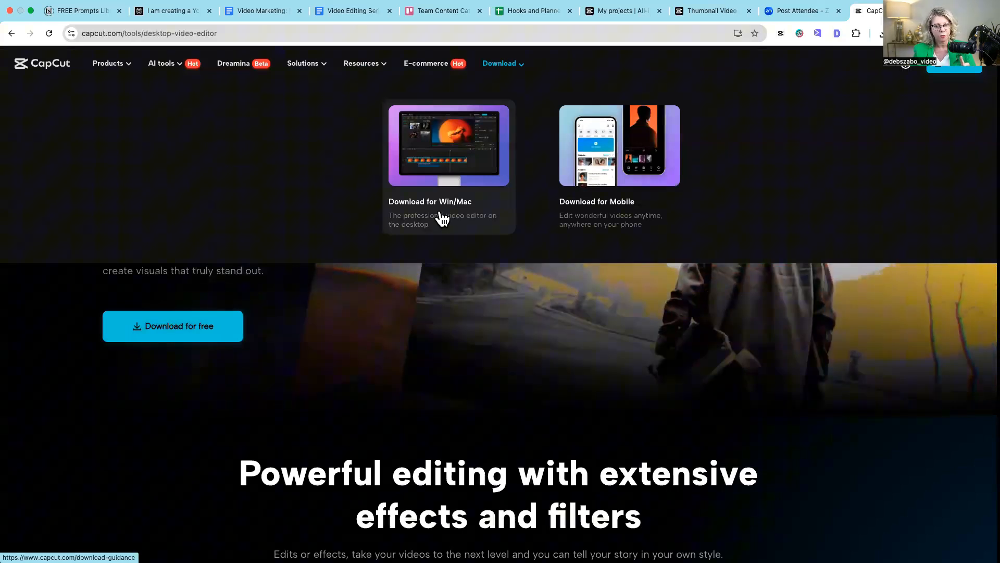
mouse_move(669, 205)
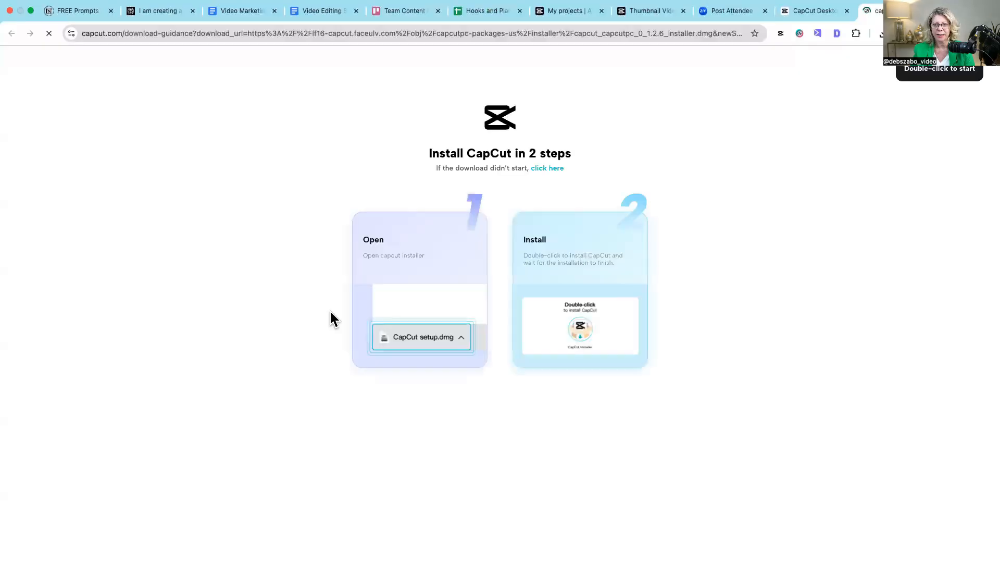
Show recent downloads and open the finished CapCut installer .dmg in Finder
left_click(737, 33)
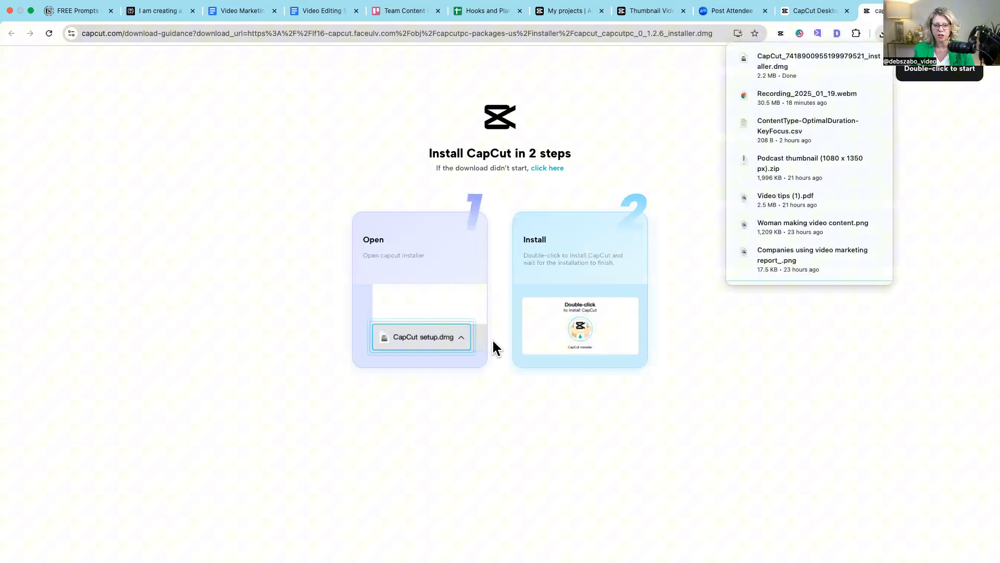
mouse_move(453, 153)
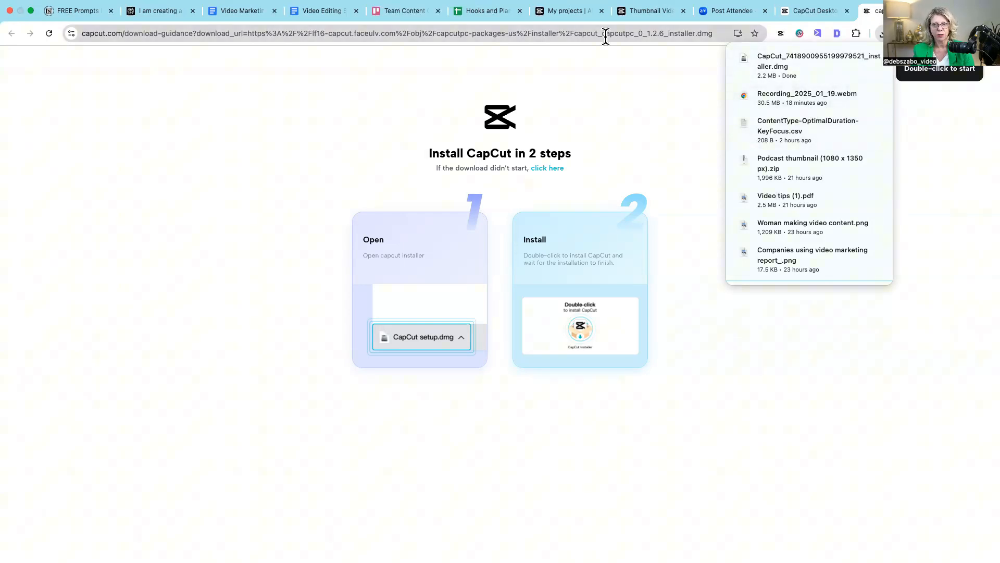
double_click(422, 337)
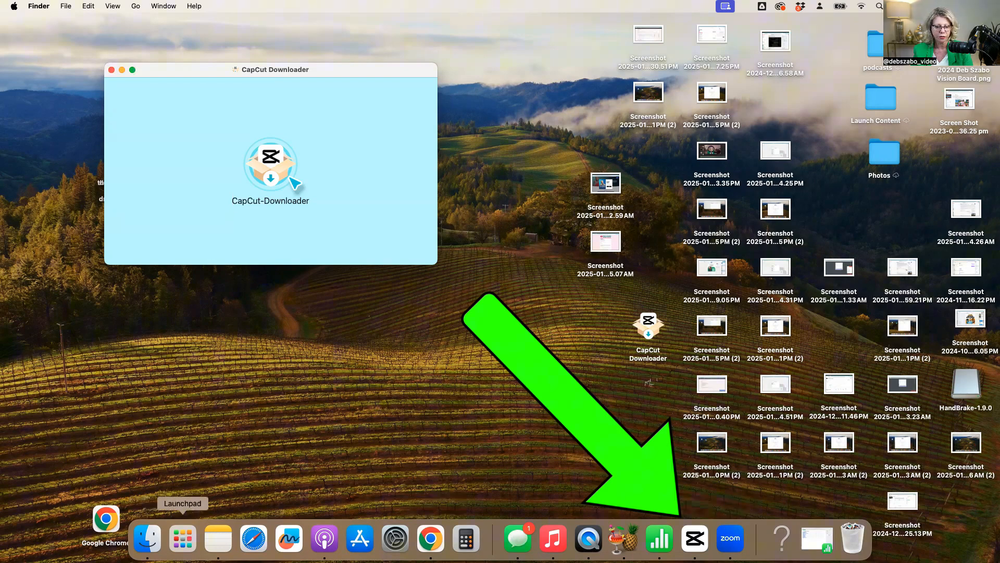
Search Launchpad for 'capc' so CapCut and CapCut Web both appear
left_click(182, 538)
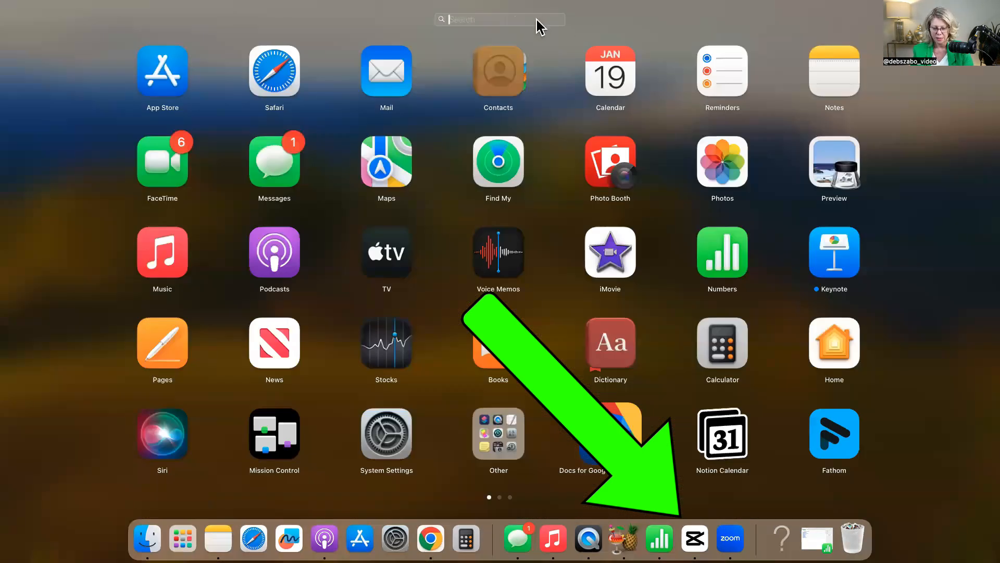
type("c")
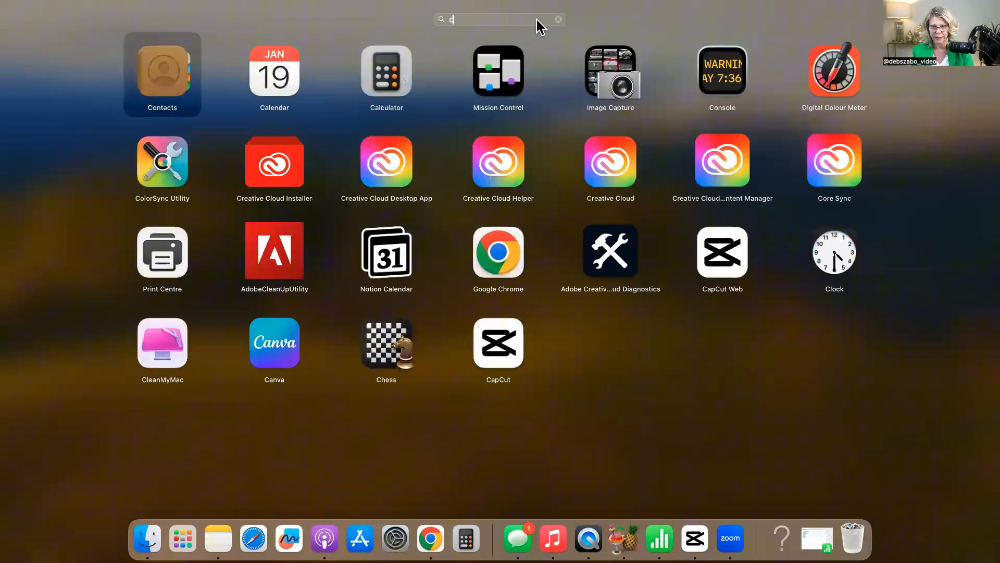
type("apc")
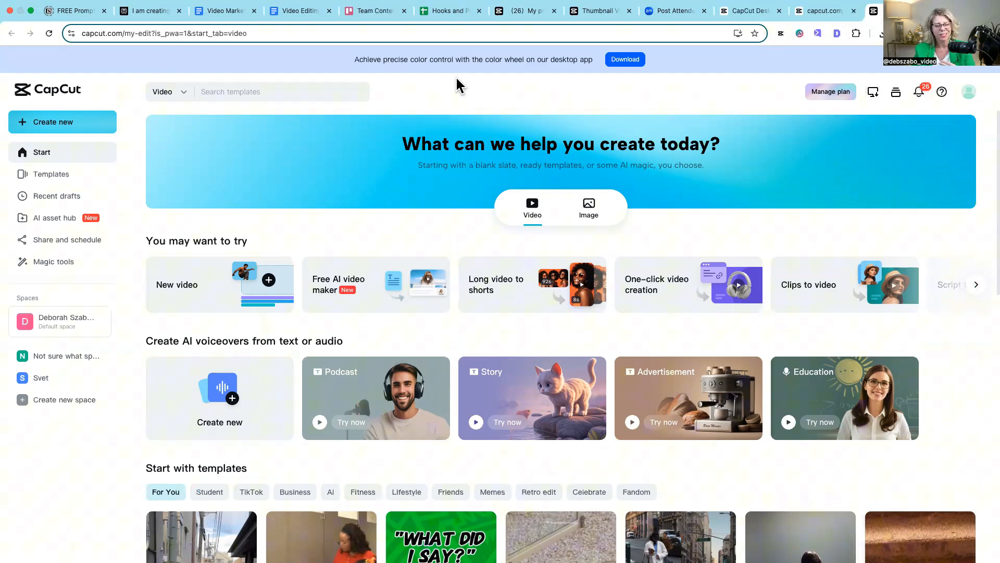
mouse_move(706, 287)
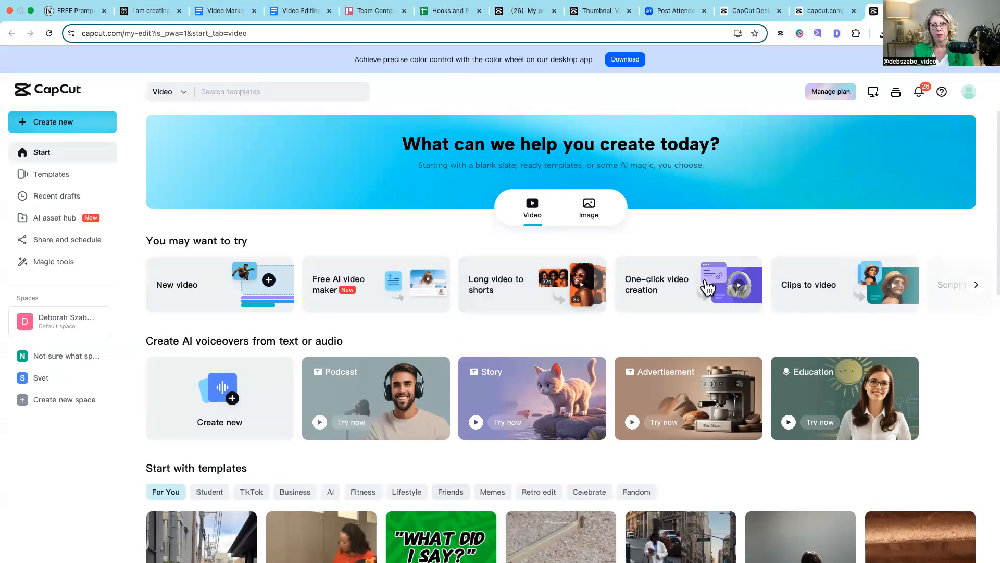
mouse_move(986, 212)
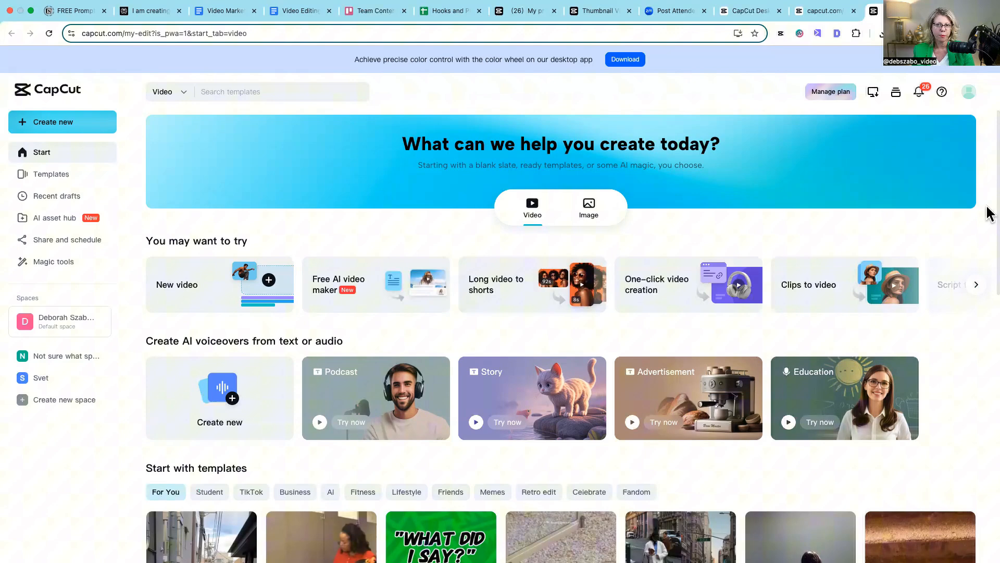
mouse_move(977, 167)
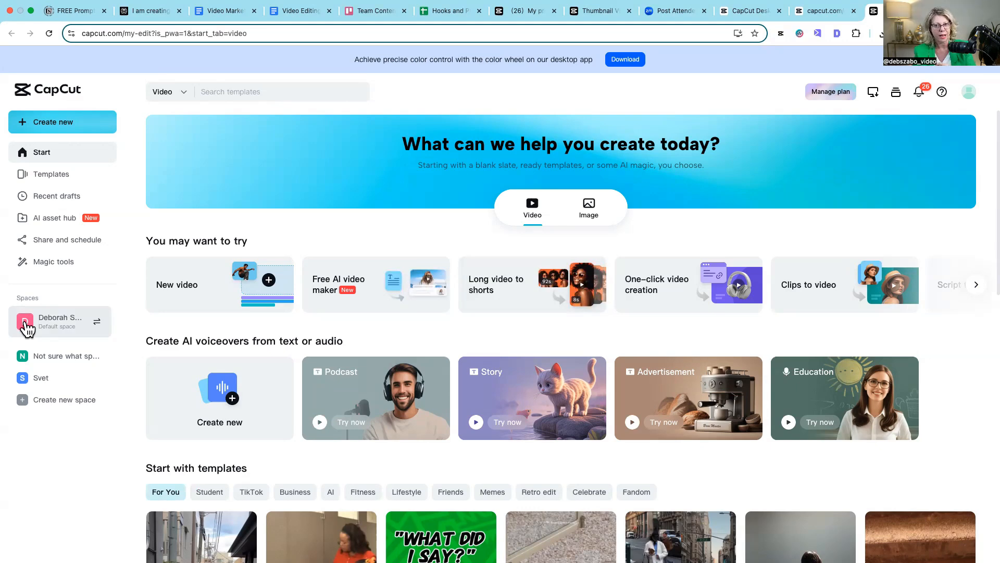
Start a new blank square video project in the personal space of CapCut Web
left_click(61, 122)
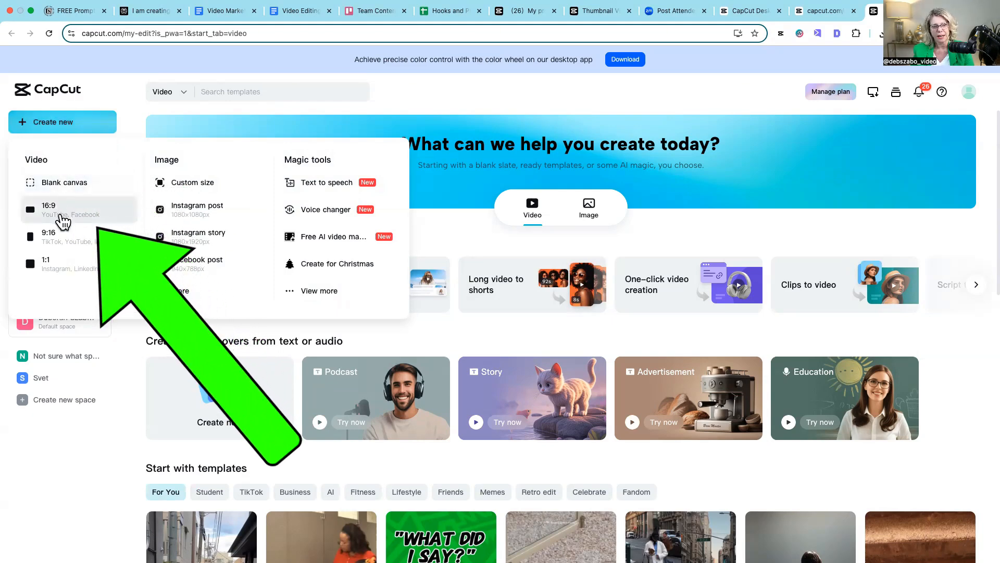
mouse_move(57, 237)
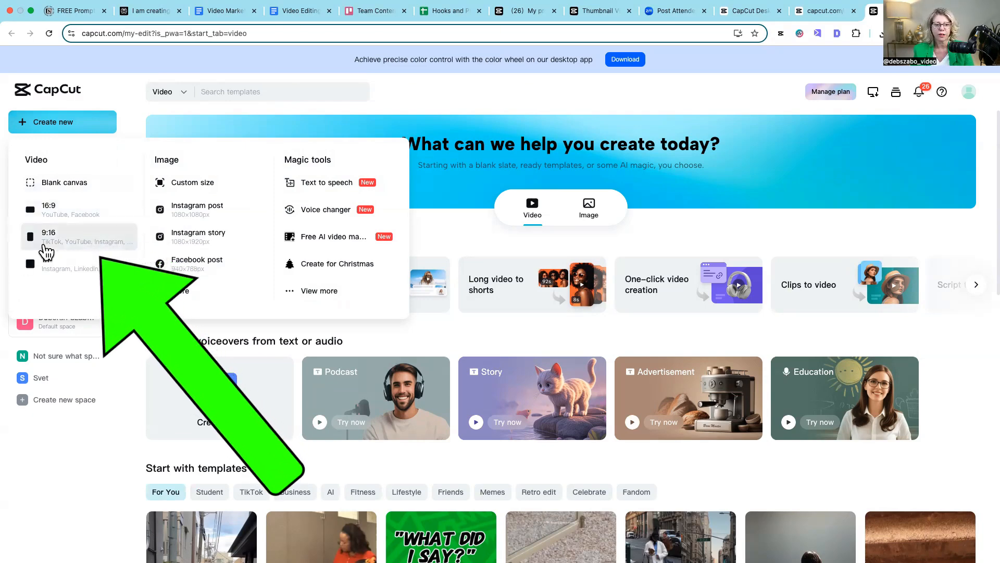
mouse_move(94, 262)
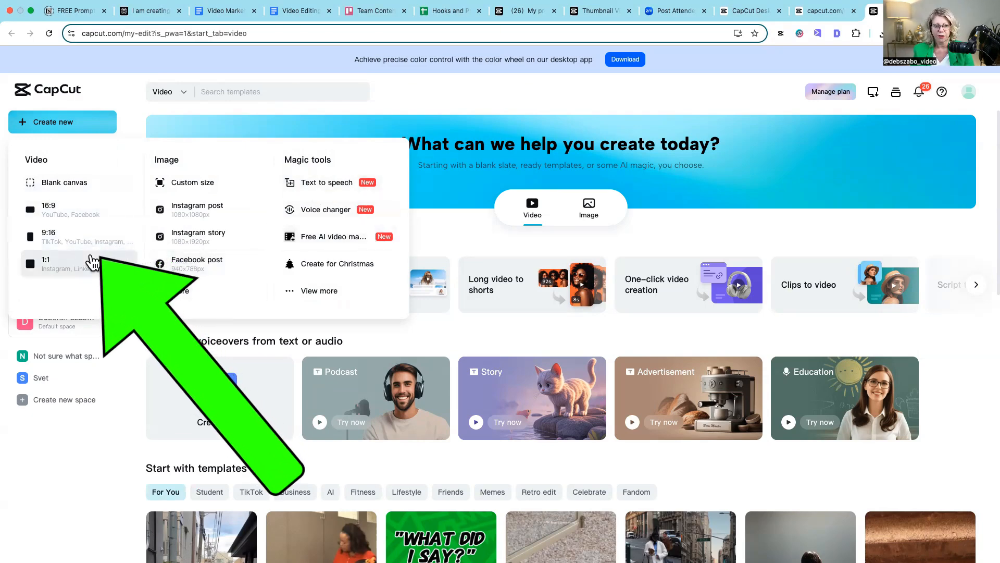
left_click(45, 264)
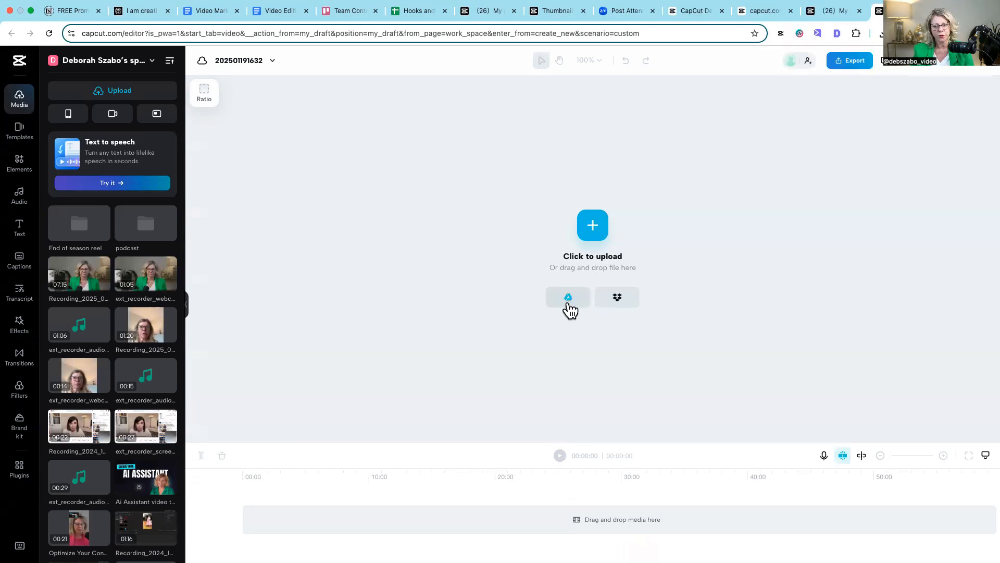
mouse_move(616, 297)
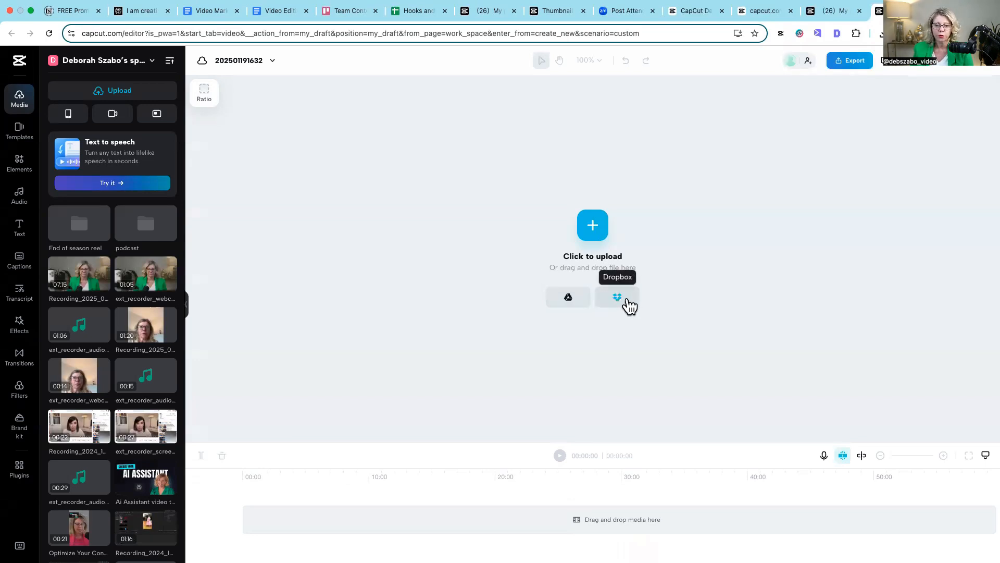
mouse_move(641, 241)
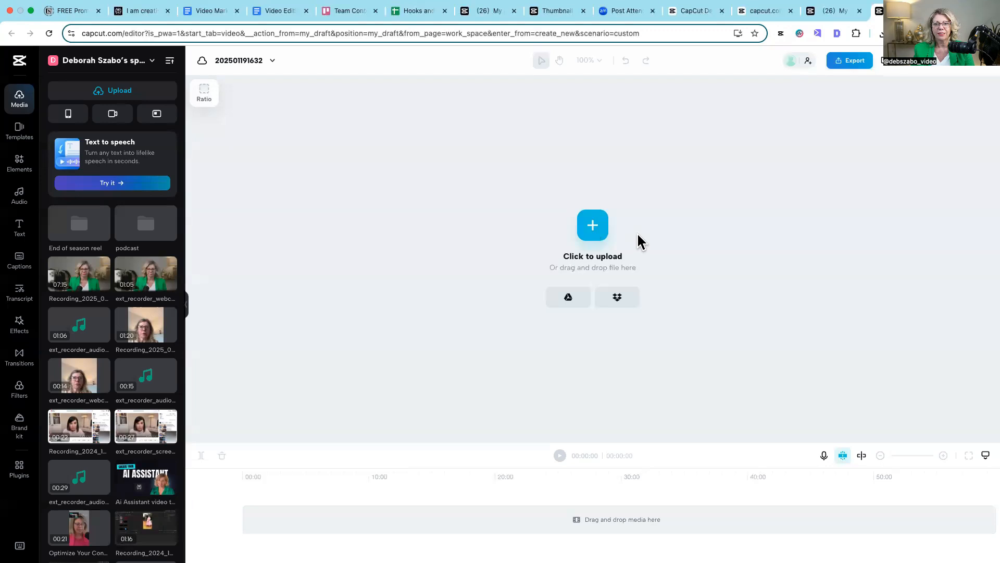
mouse_move(681, 232)
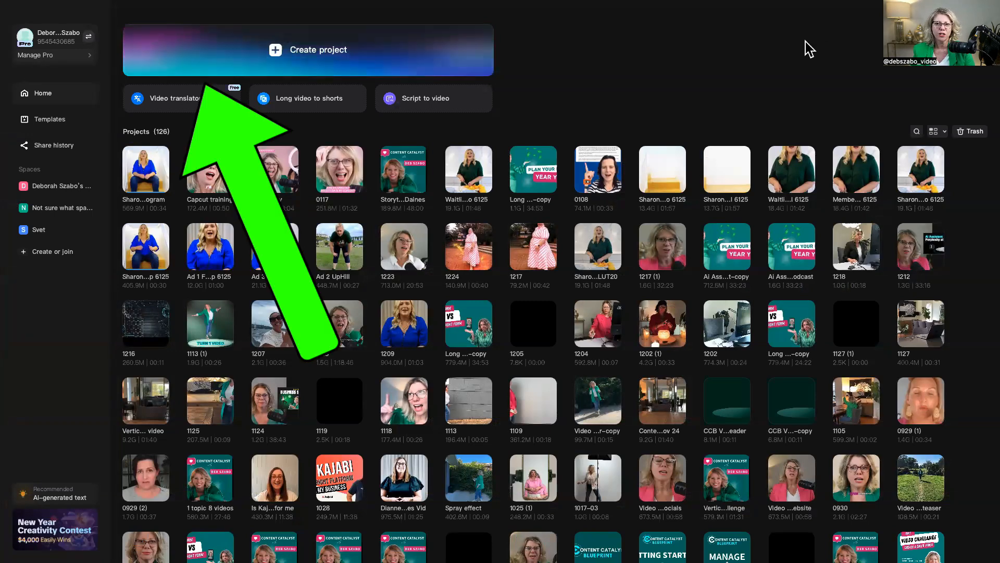
mouse_move(193, 44)
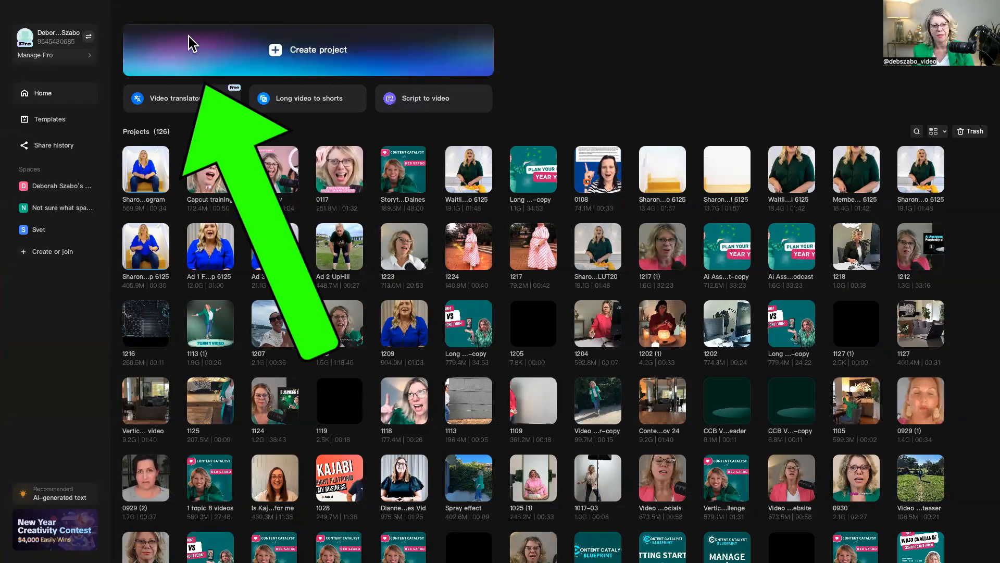
mouse_move(236, 70)
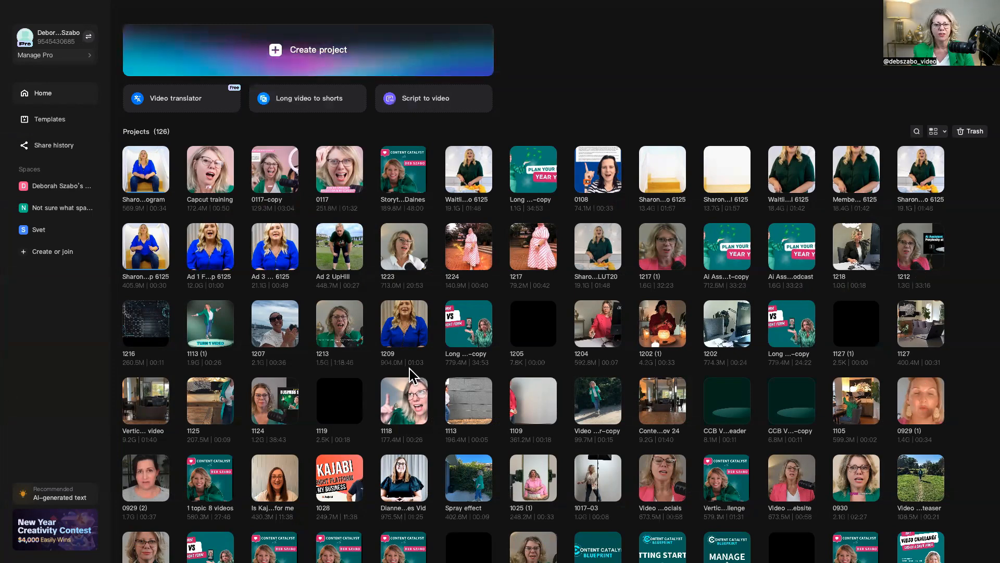
mouse_move(408, 373)
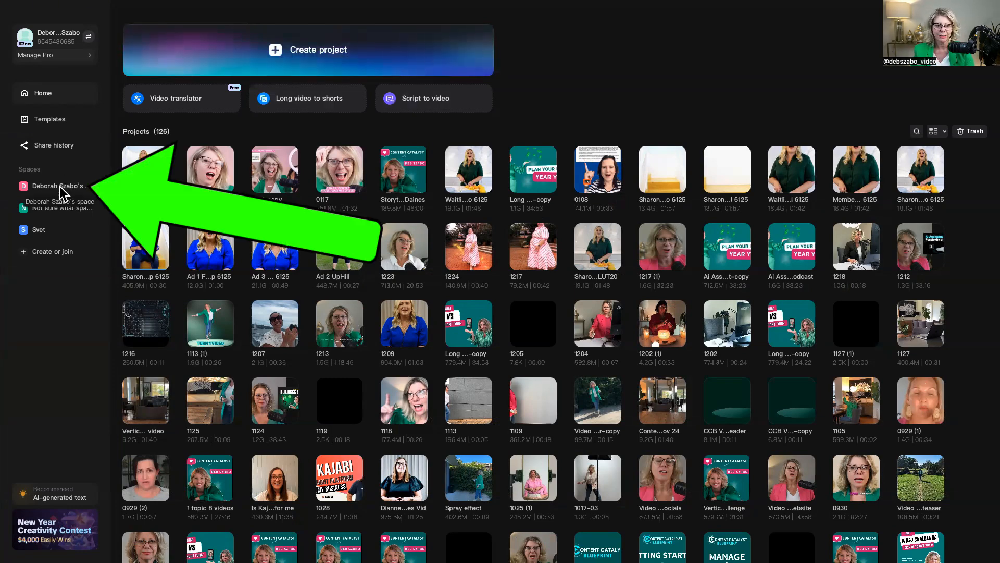
Visit the personal space's files, then return to the desktop app's home project list
left_click(59, 185)
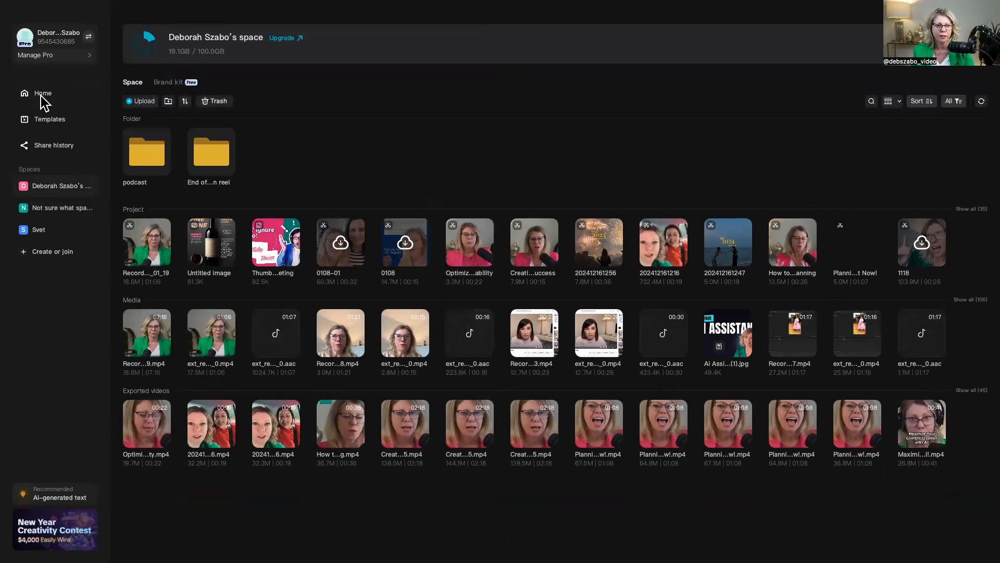
left_click(43, 93)
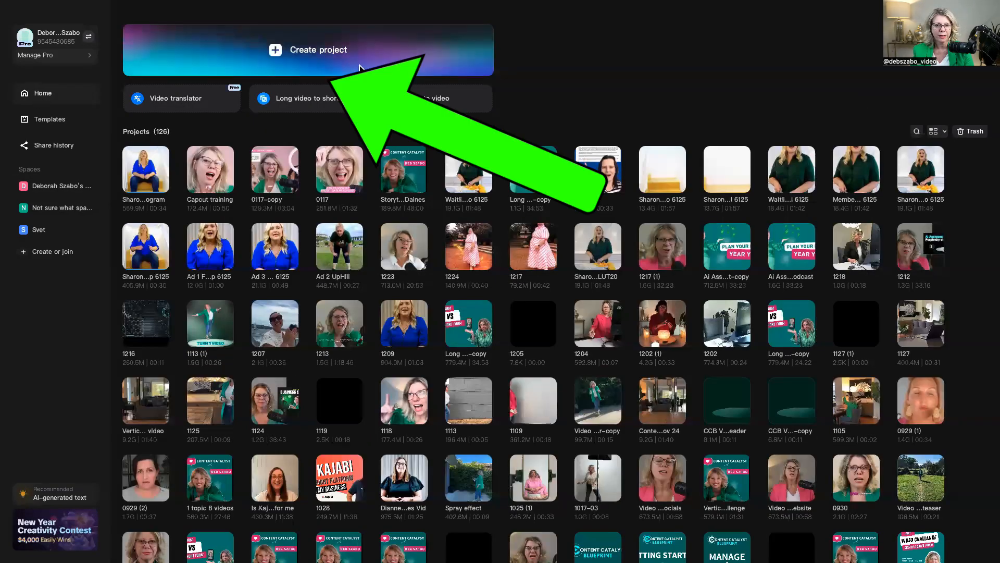
Create a new empty project from the desktop home screen
left_click(317, 50)
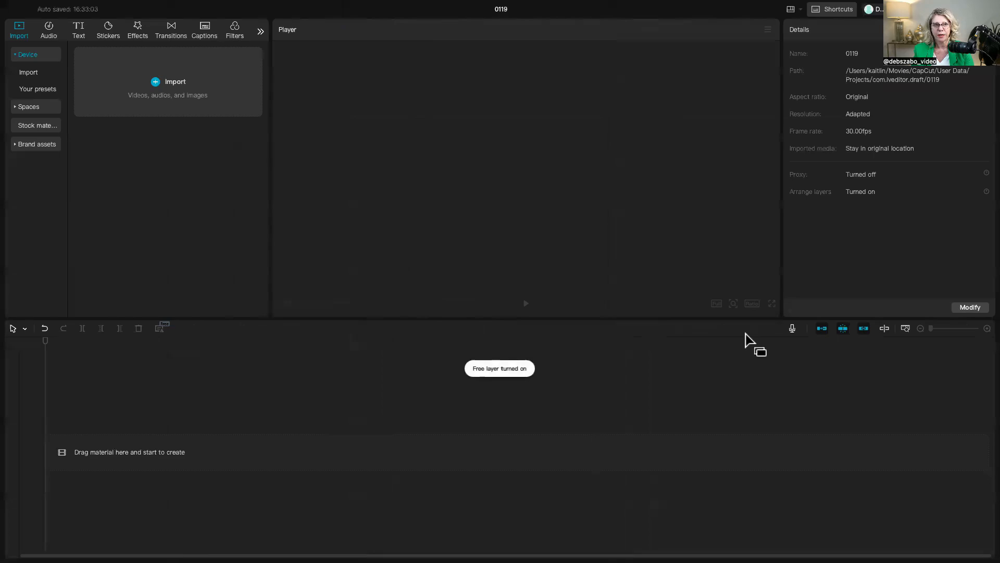
mouse_move(350, 24)
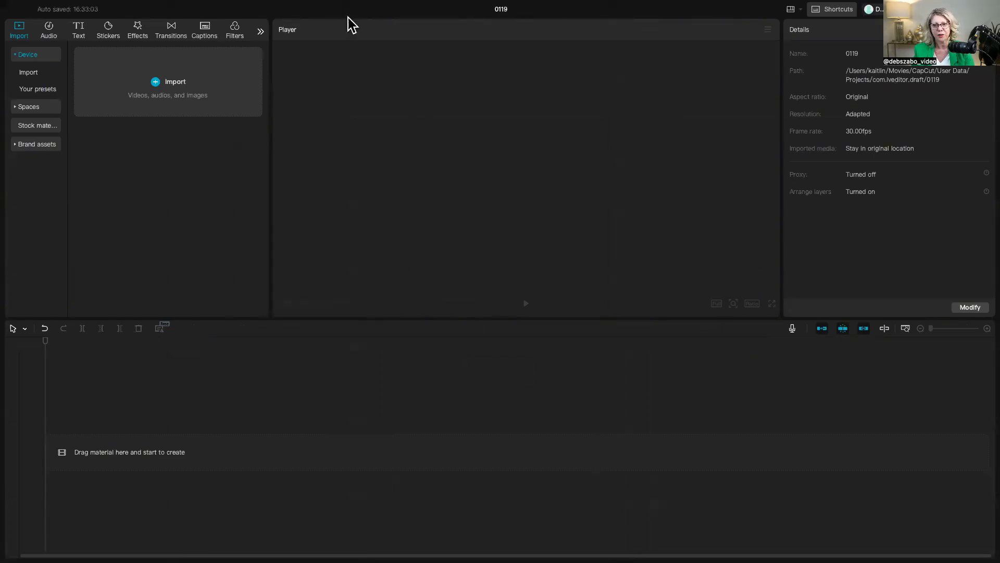